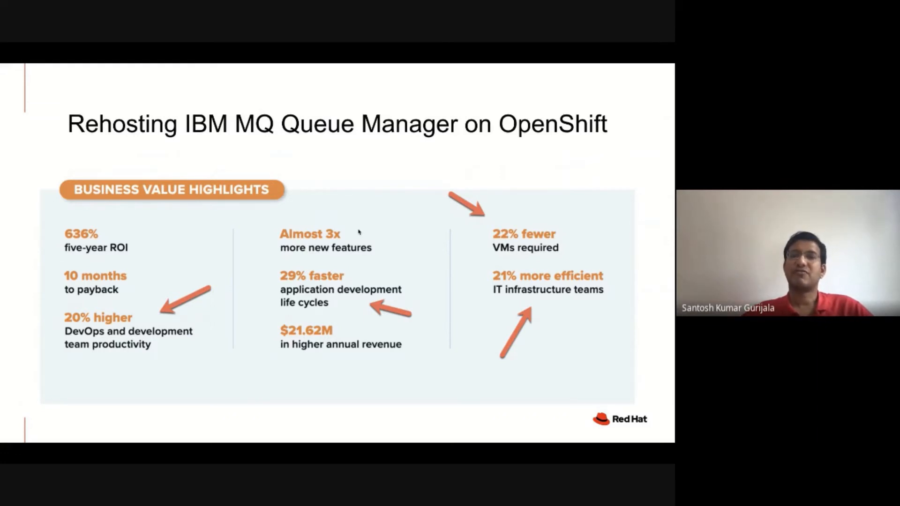
Leave the slideshow and show IBM's 'Extracting the queue manager configuration' documentation
key("Right")
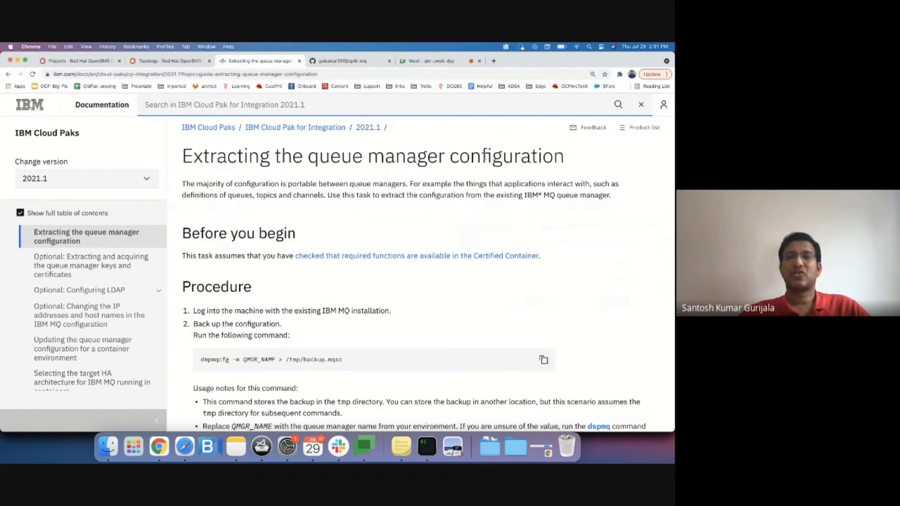
Review the my.mqsc queue definitions and the Dockerfile in the cp4i-mq GitHub repository
left_click(344, 61)
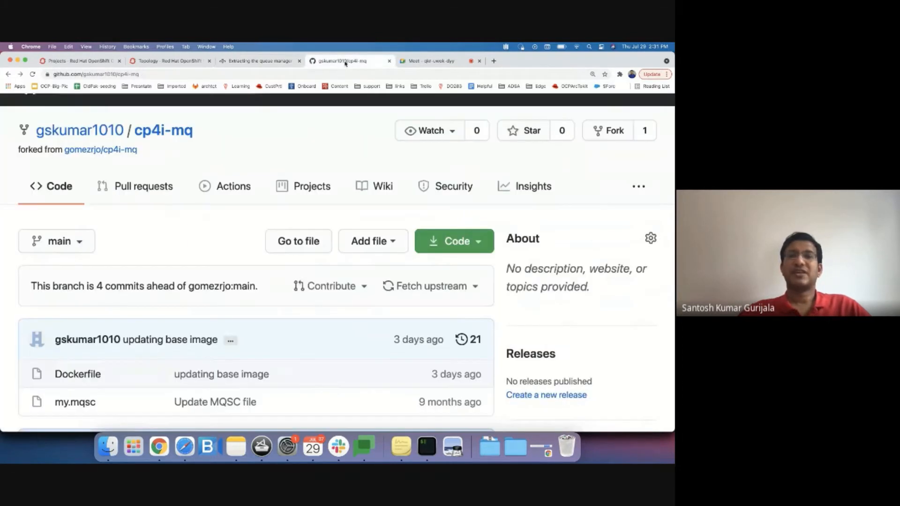
mouse_move(74, 402)
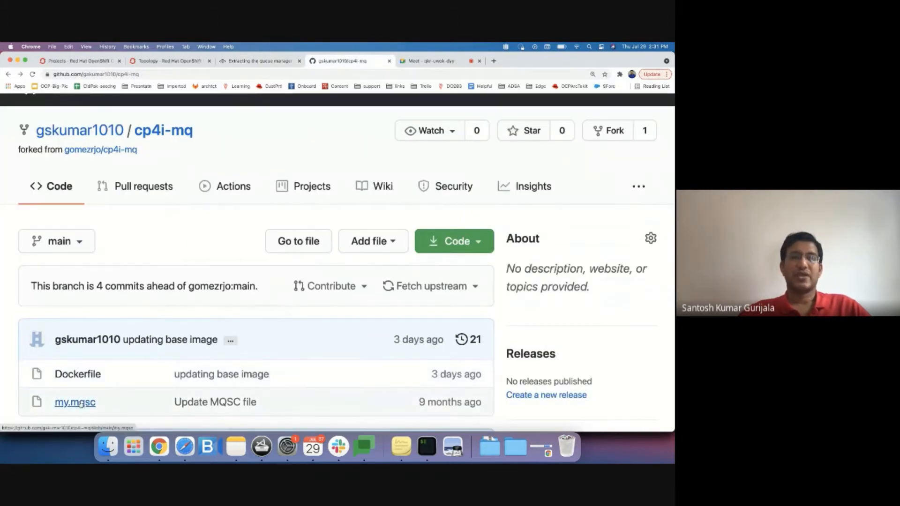
left_click(74, 402)
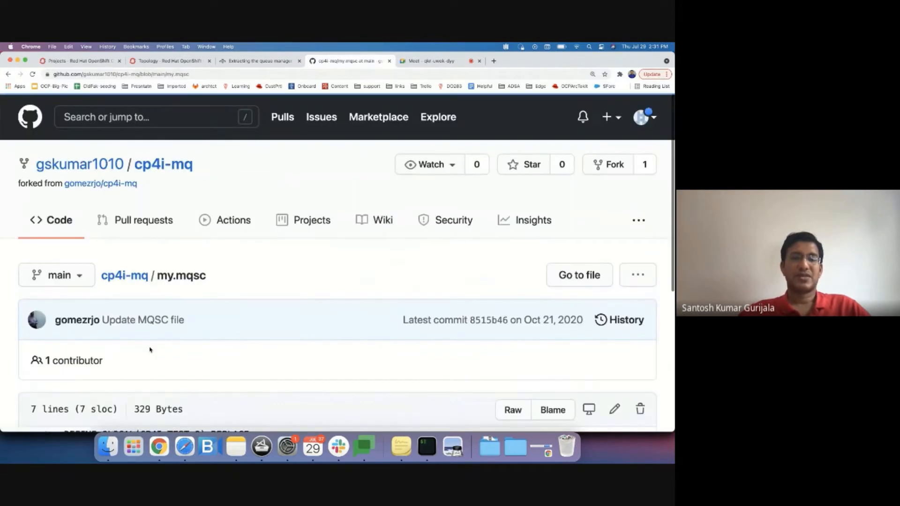
scroll("down", 3)
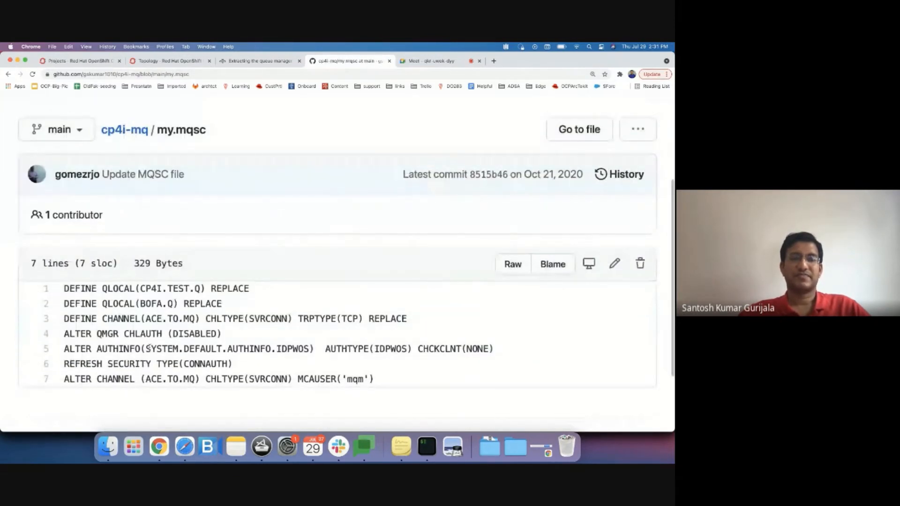
left_click(124, 129)
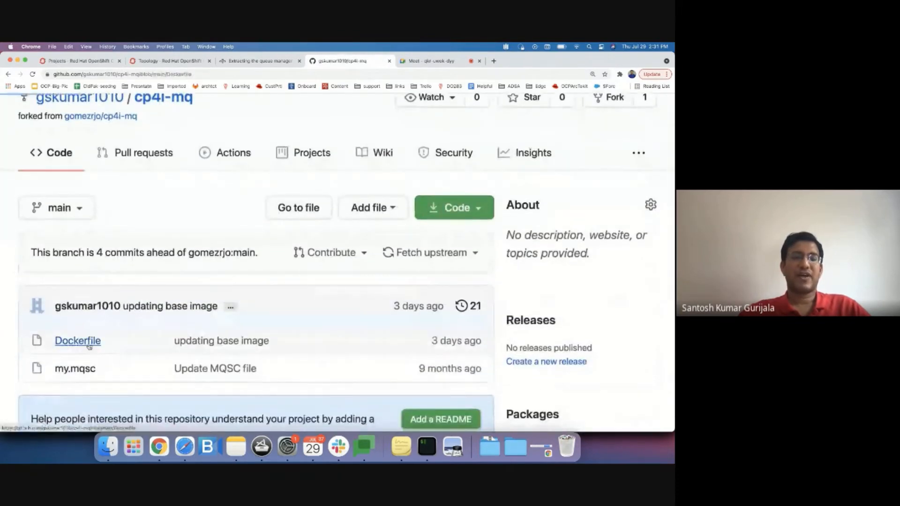
left_click(78, 340)
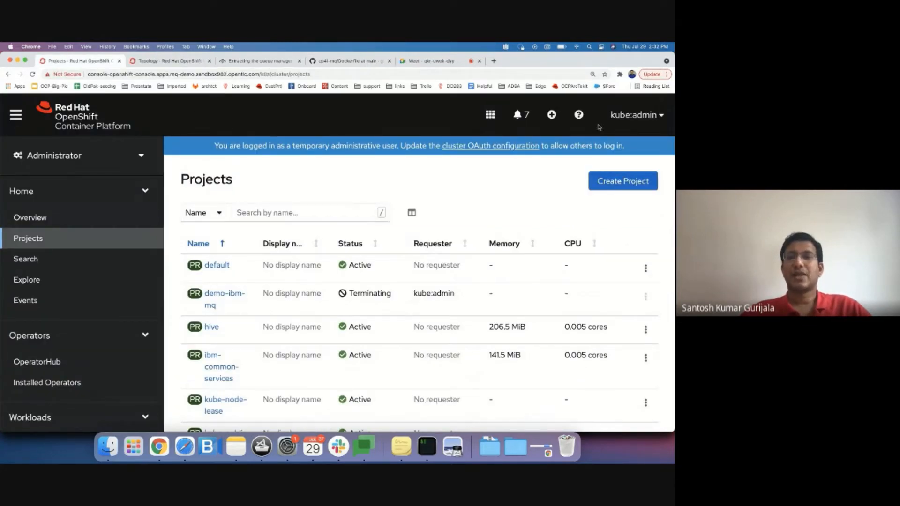
Create a new OpenShift project named ibm-mq-demo
left_click(622, 181)
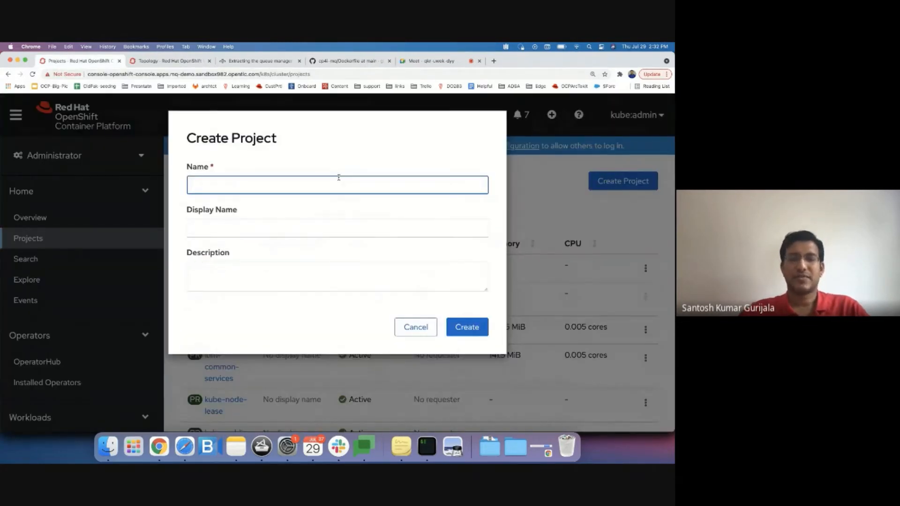
type("ibm-mq-demo")
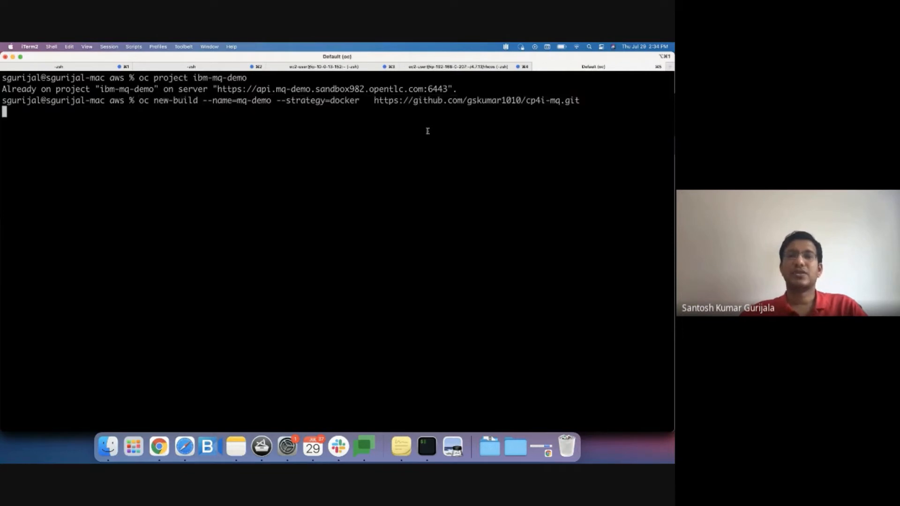
Run oc new-build named mq-demo with docker strategy from the cp4i-mq repository
key("Return")
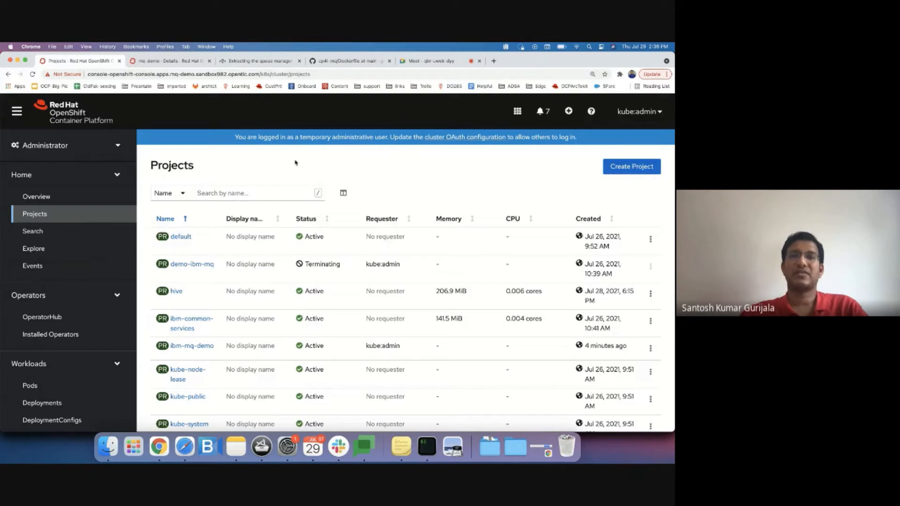
Install the IBM MQ operator from OperatorHub into the ibm-mq-demo namespace only
left_click(42, 317)
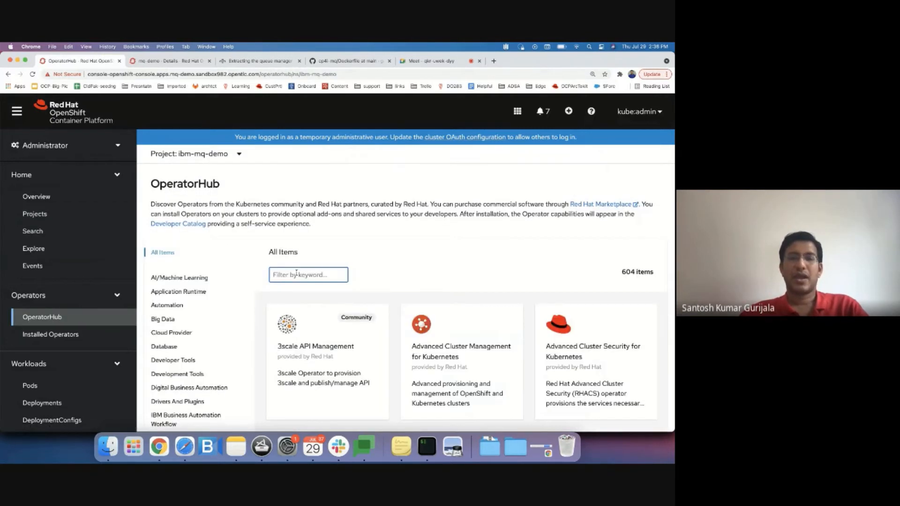
type("mq")
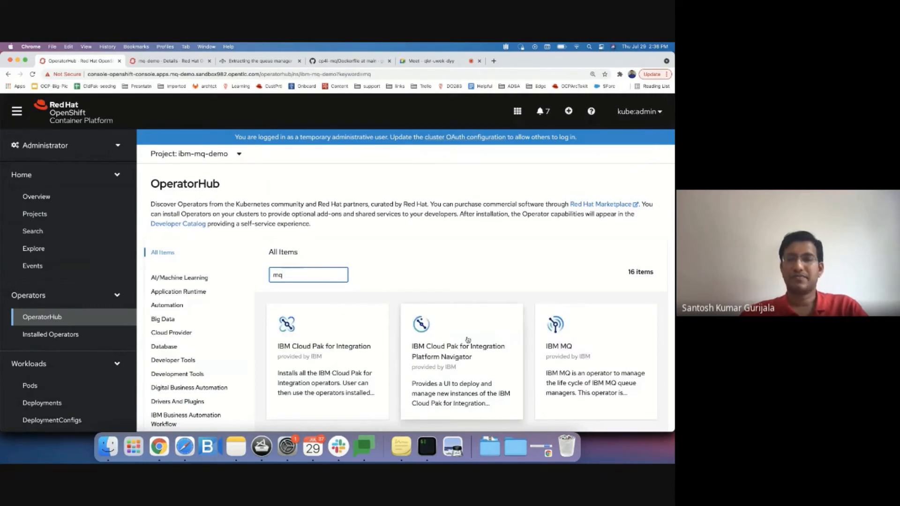
left_click(595, 325)
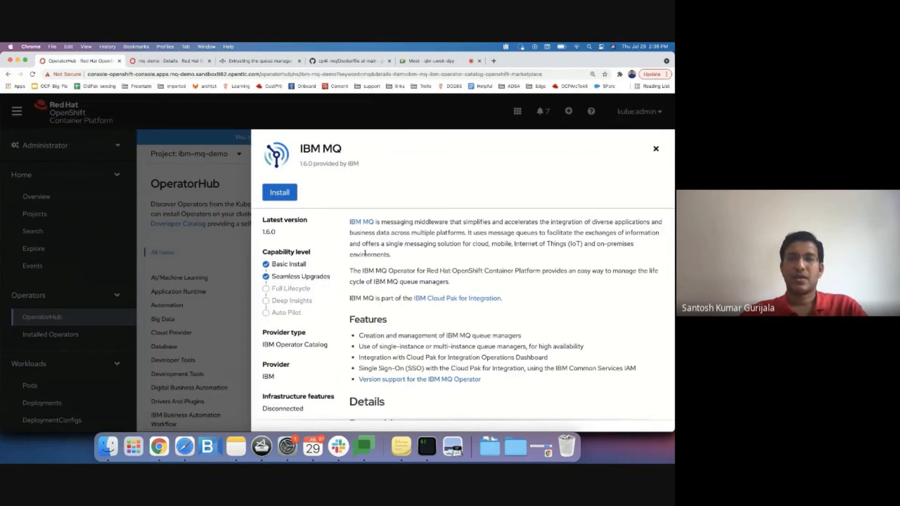
left_click(280, 193)
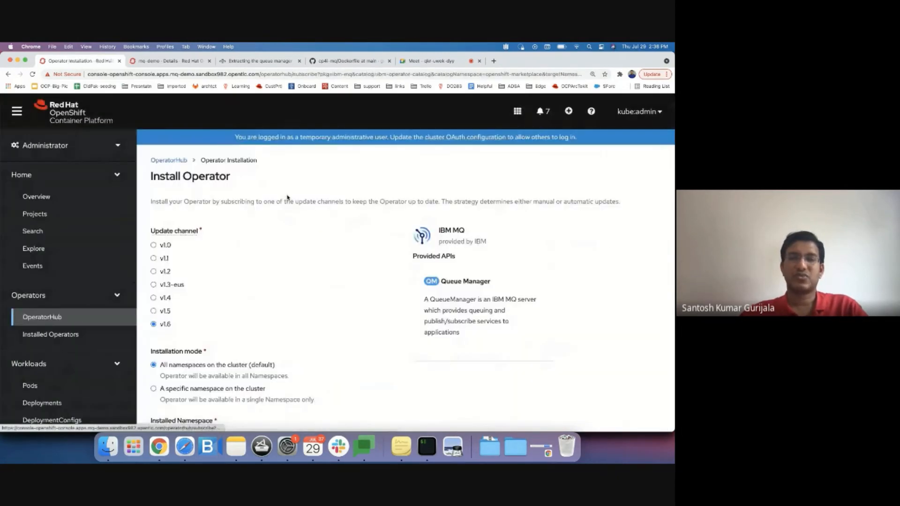
scroll("down", 3)
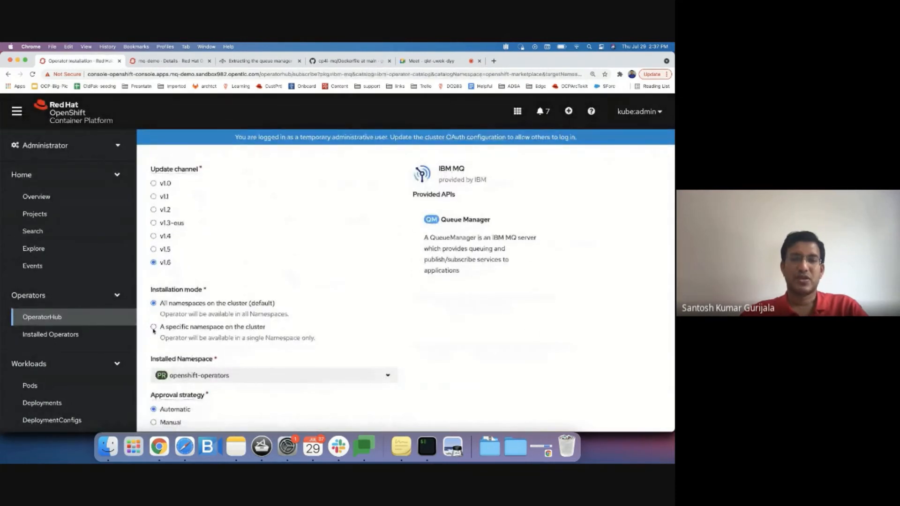
left_click(153, 327)
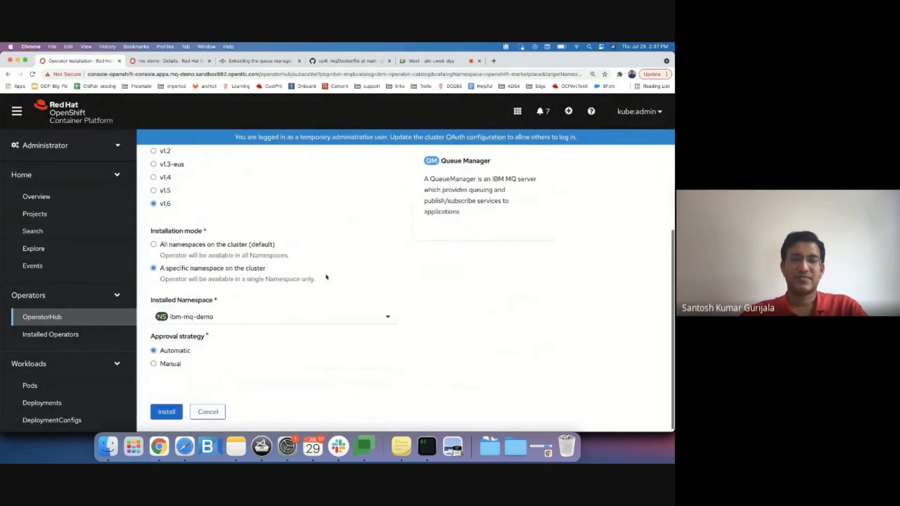
left_click(166, 412)
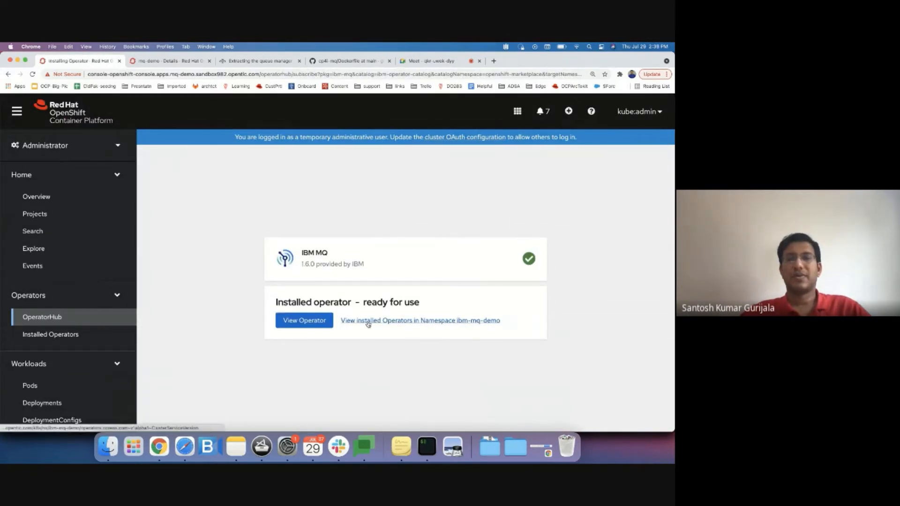
Start a Queue Manager instance named queue-manager with license acceptance set to true
left_click(420, 321)
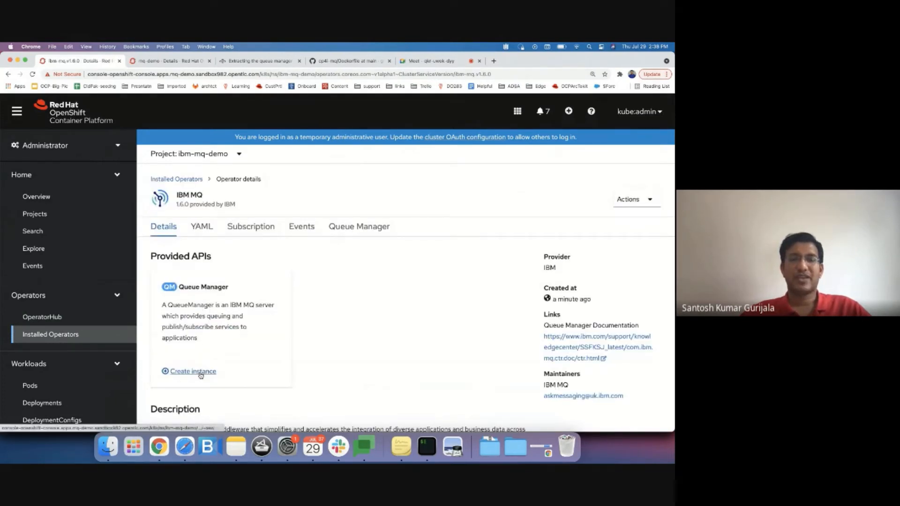
left_click(192, 371)
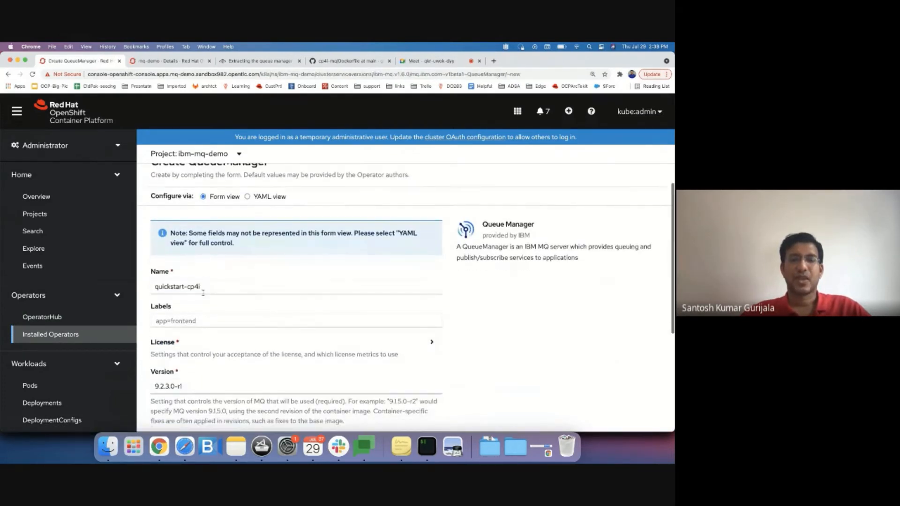
type("que")
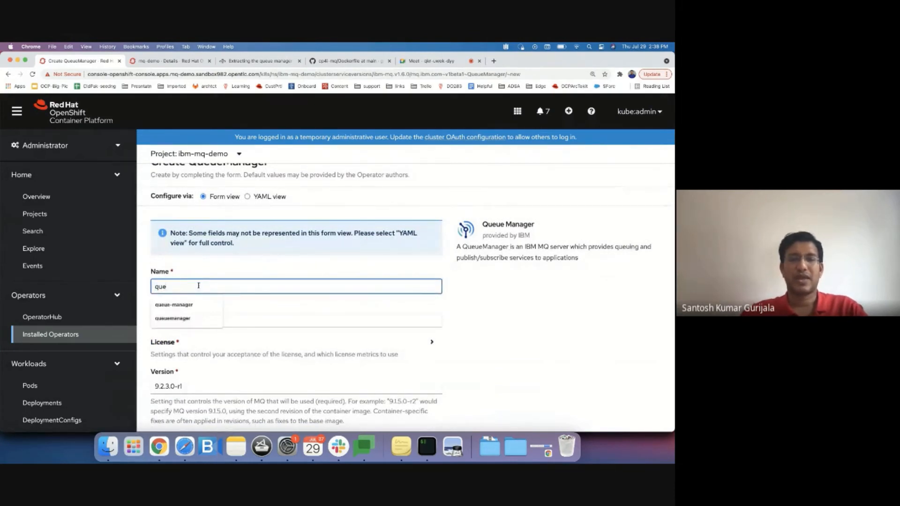
left_click(174, 305)
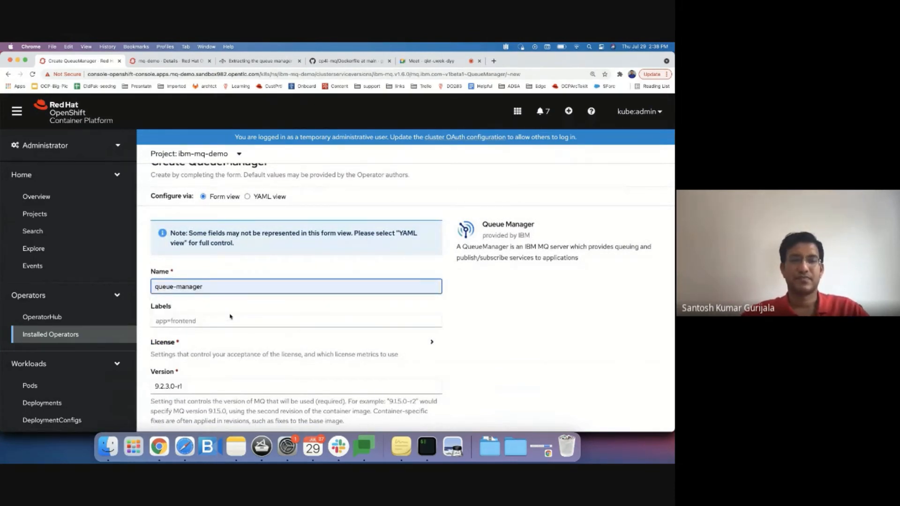
left_click(432, 342)
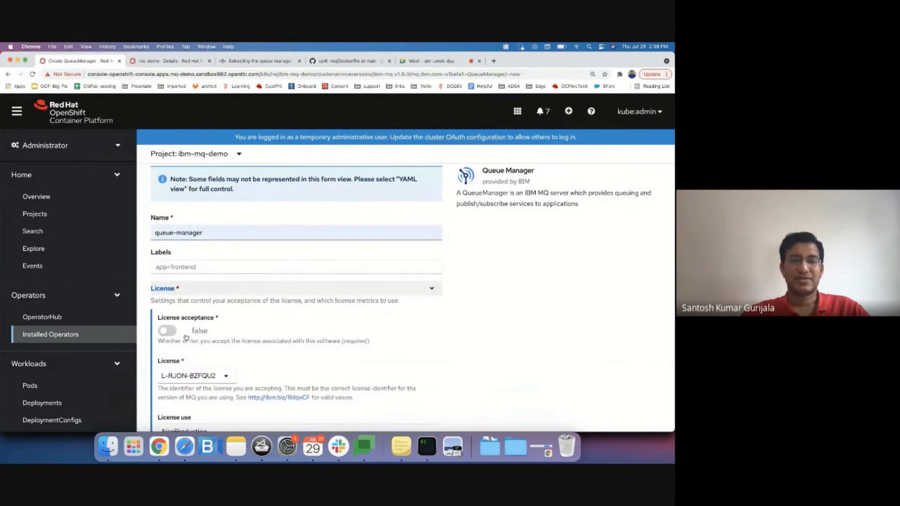
left_click(166, 330)
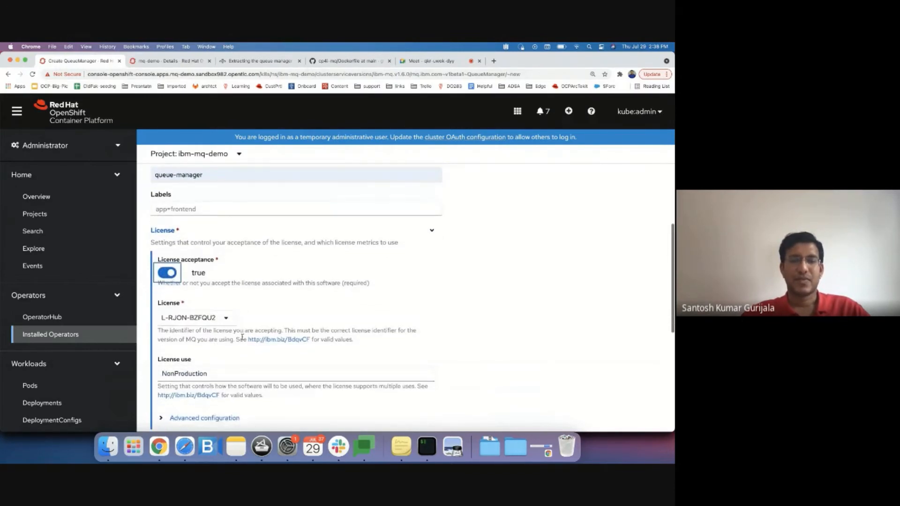
scroll("down", 3)
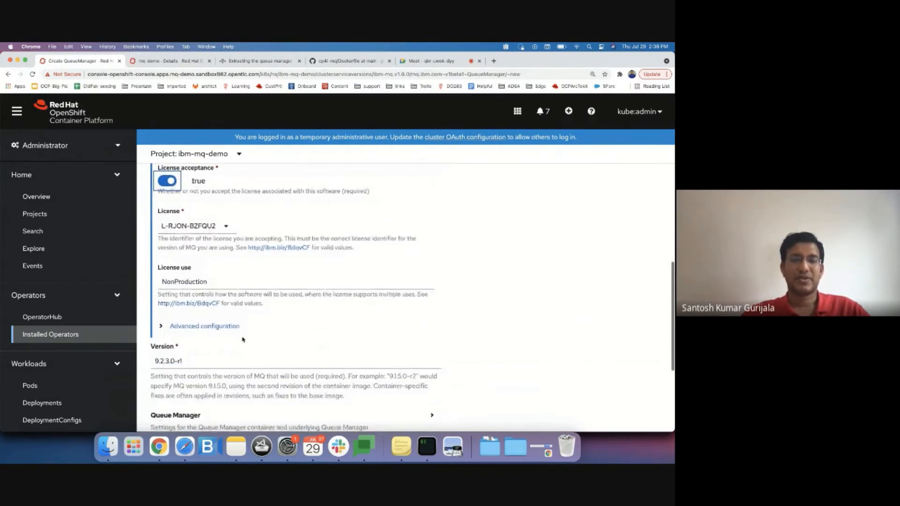
scroll("down", 3)
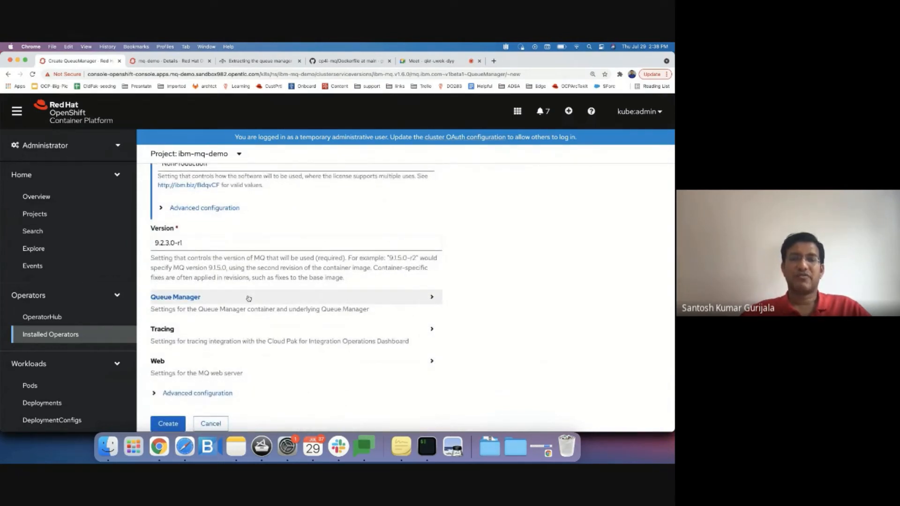
Set the queue manager availability to NativeHA with gp2-csi as the default storage class
left_click(175, 297)
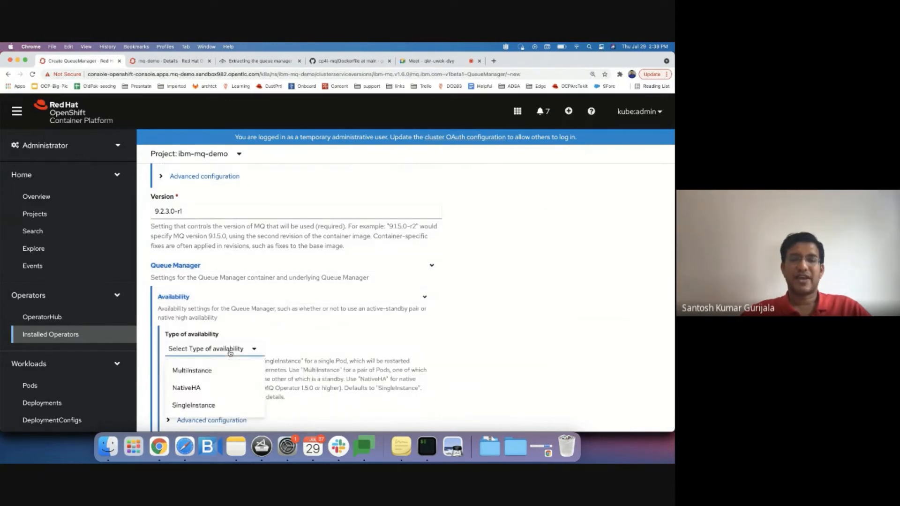
left_click(186, 388)
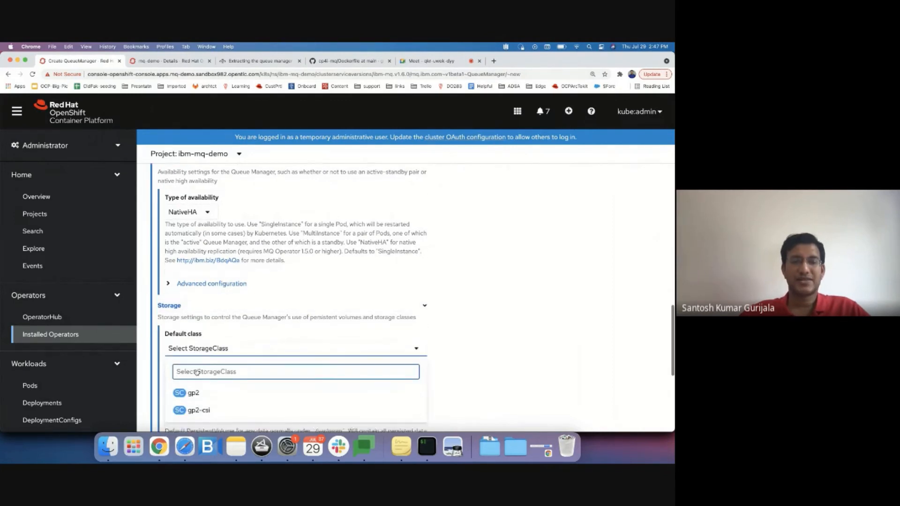
left_click(199, 410)
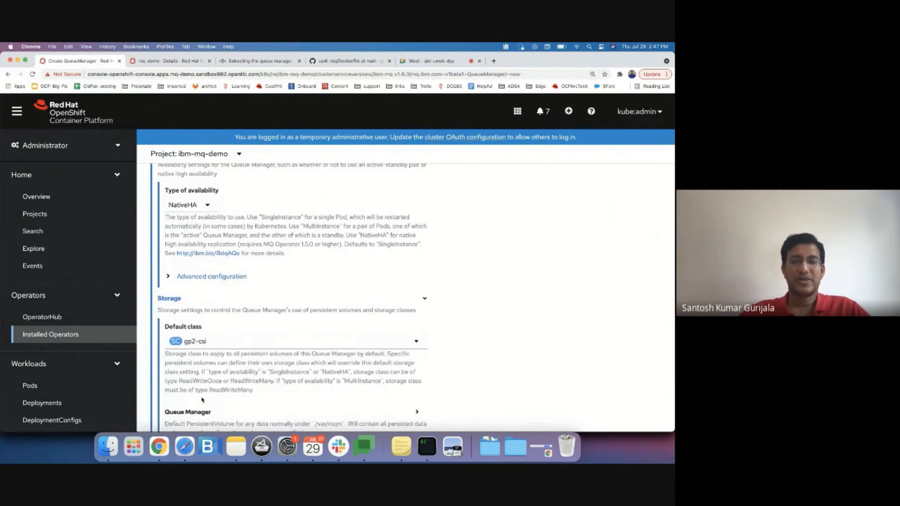
scroll("down", 3)
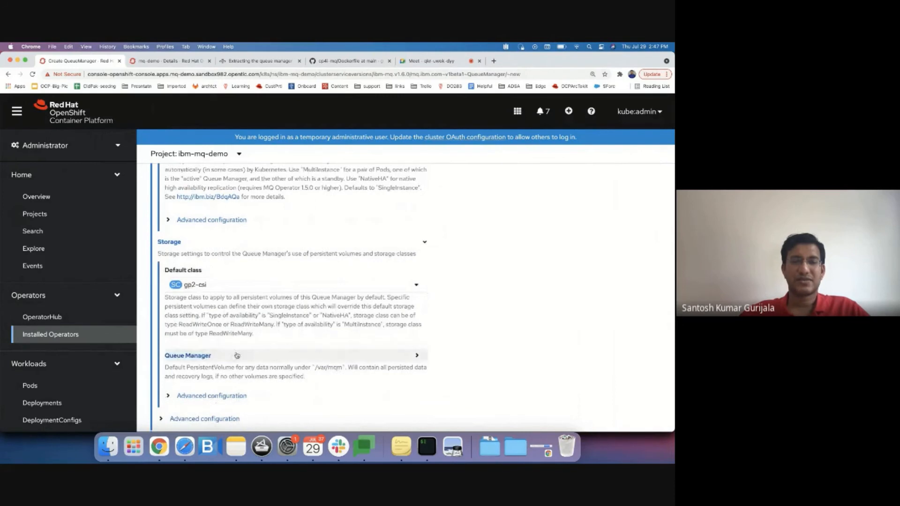
scroll("down", 3)
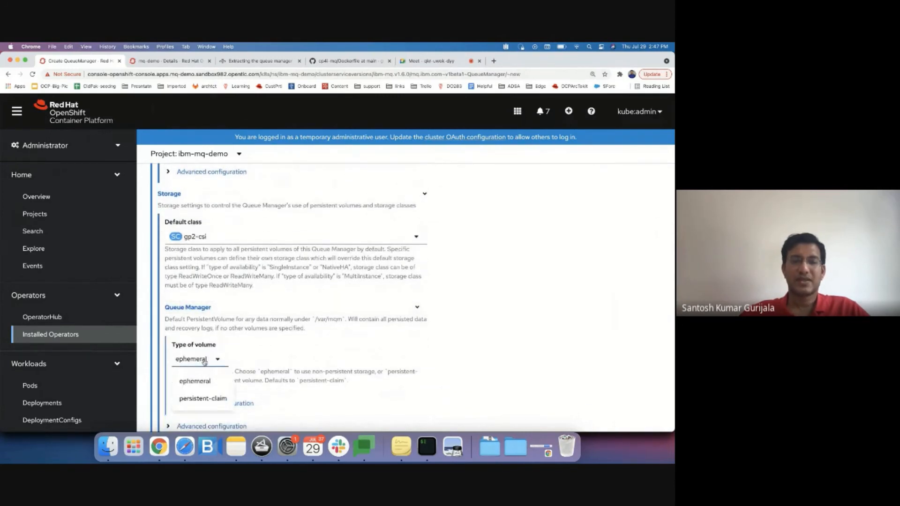
Set the queue manager volume type to persistent-claim and show its advanced storage options
left_click(203, 398)
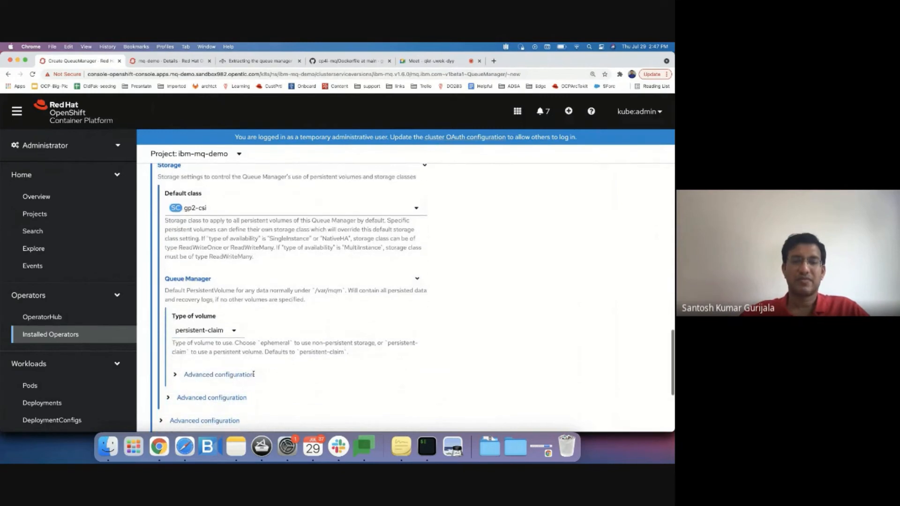
left_click(219, 374)
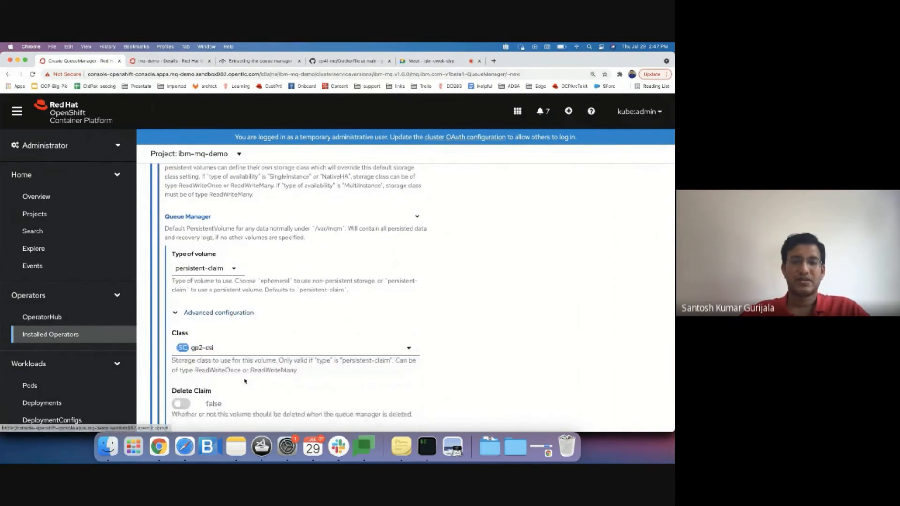
scroll("down", 3)
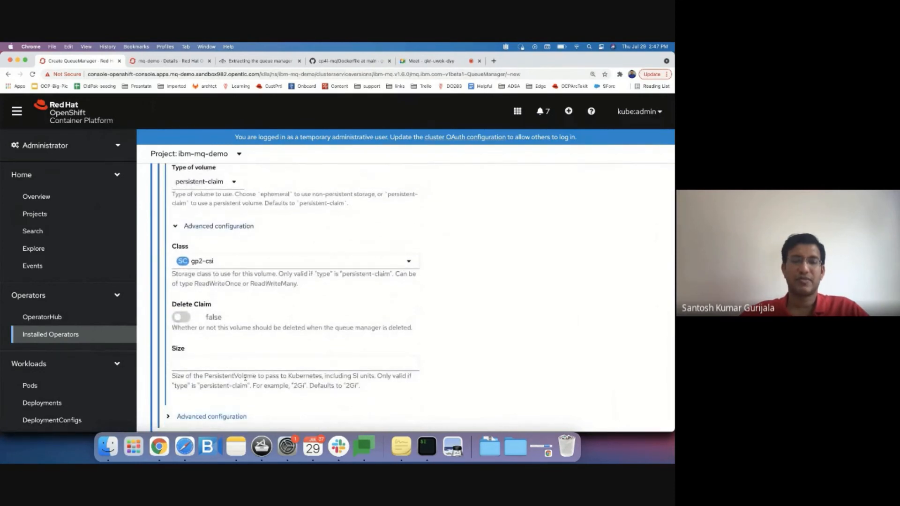
scroll("down", 3)
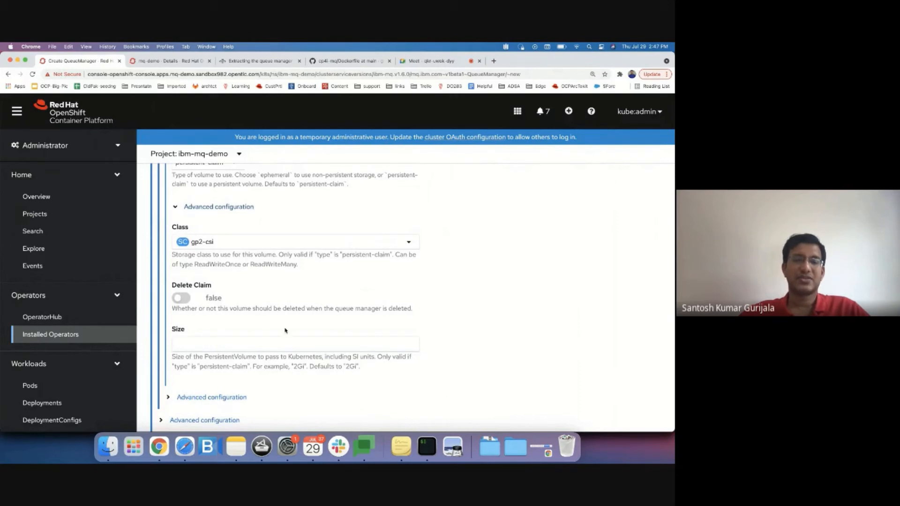
scroll("down", 3)
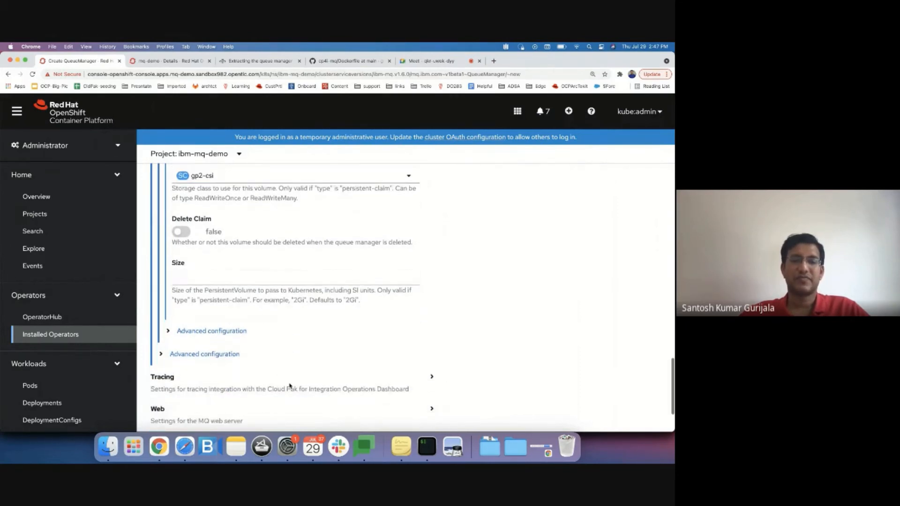
Inspect the advanced INI, MQSC and QUICKSTART name options, then view the mq-demo build config
scroll("down", 3)
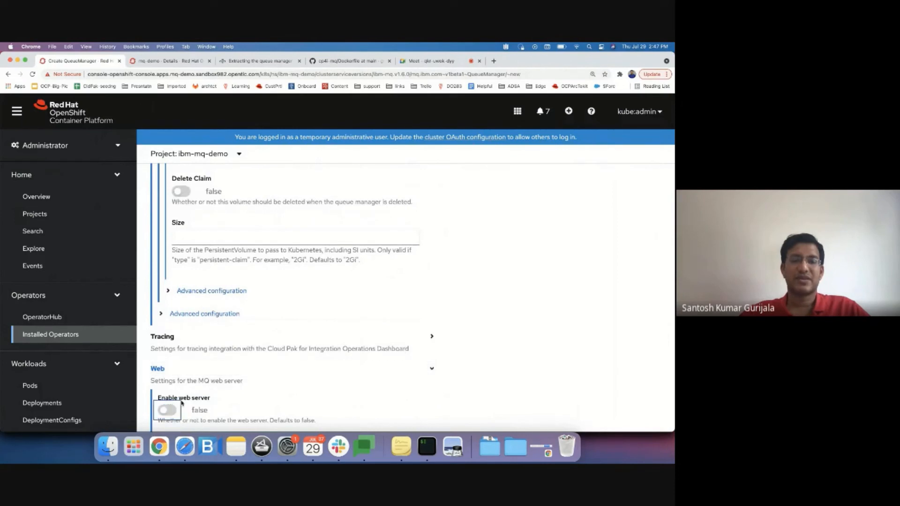
left_click(204, 314)
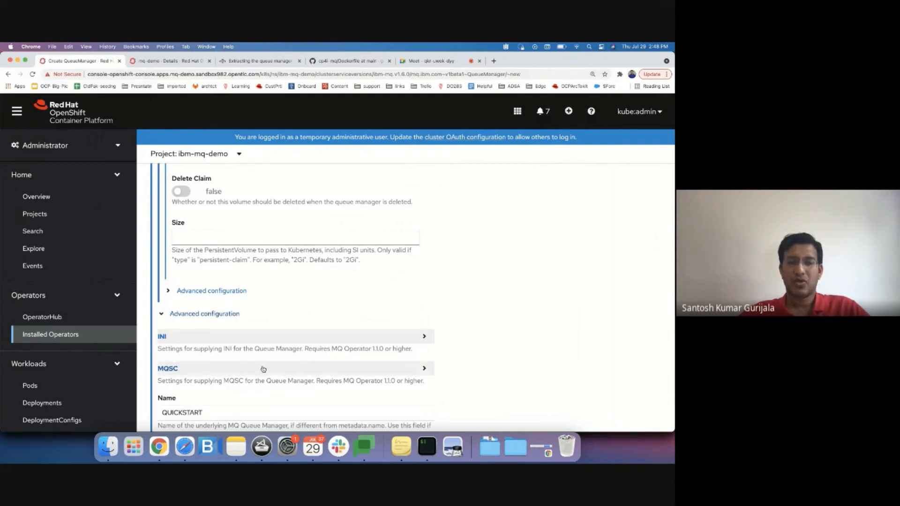
mouse_move(276, 378)
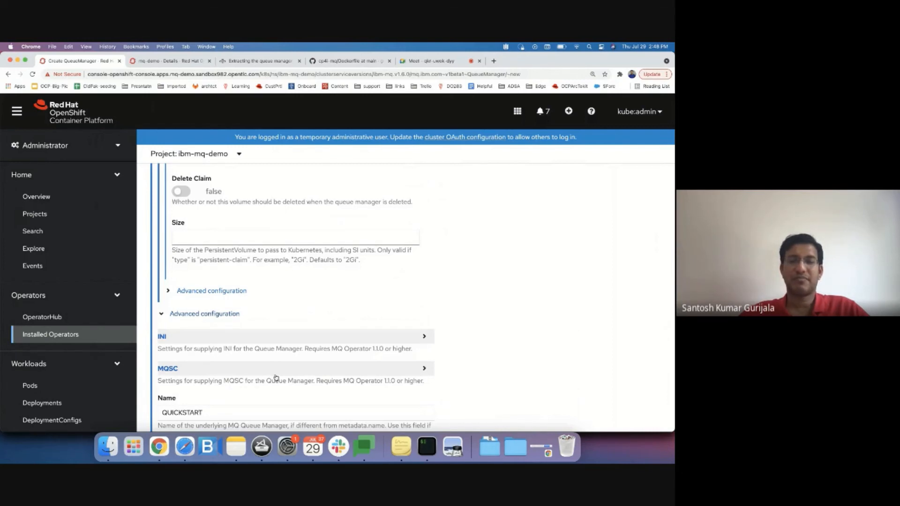
scroll("down", 3)
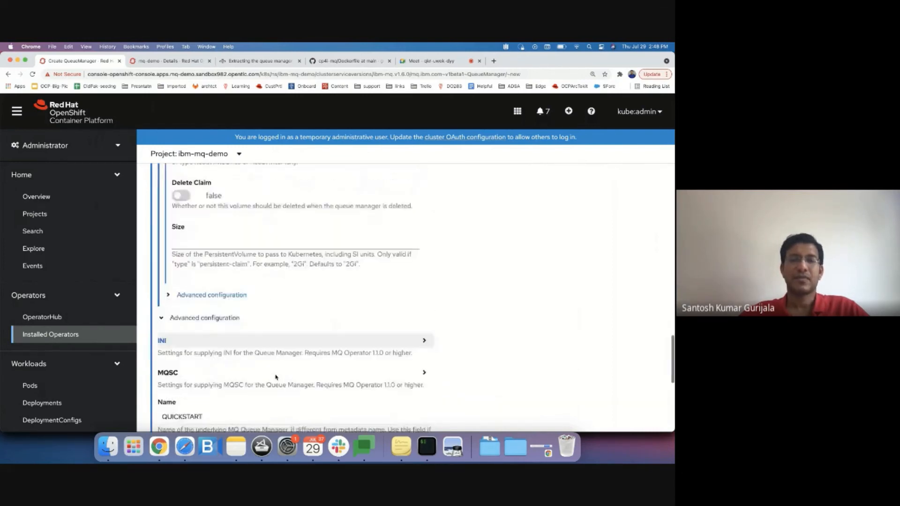
left_click(169, 61)
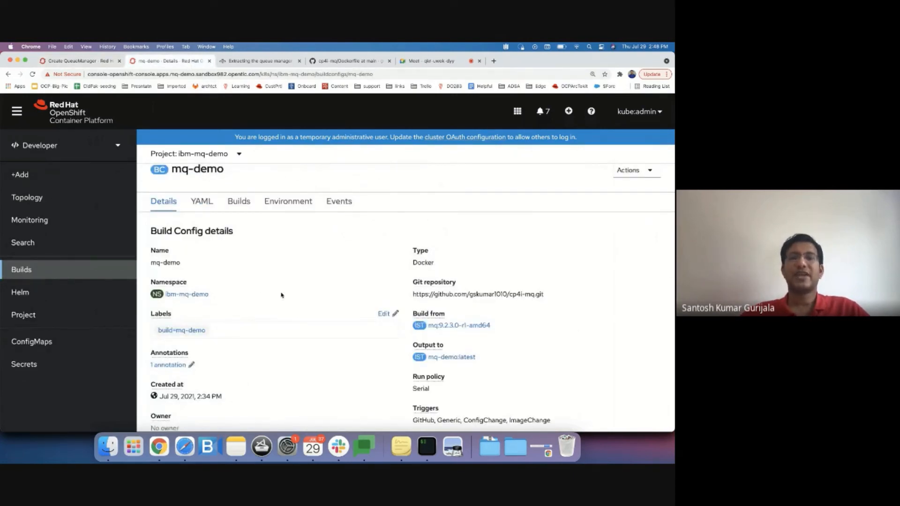
Open the logs of the completed mq-demo-1 build
left_click(238, 201)
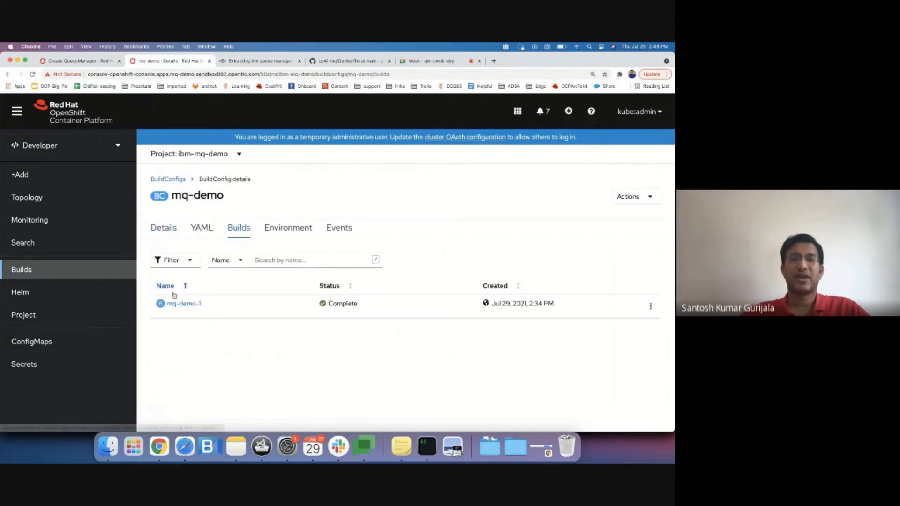
left_click(183, 303)
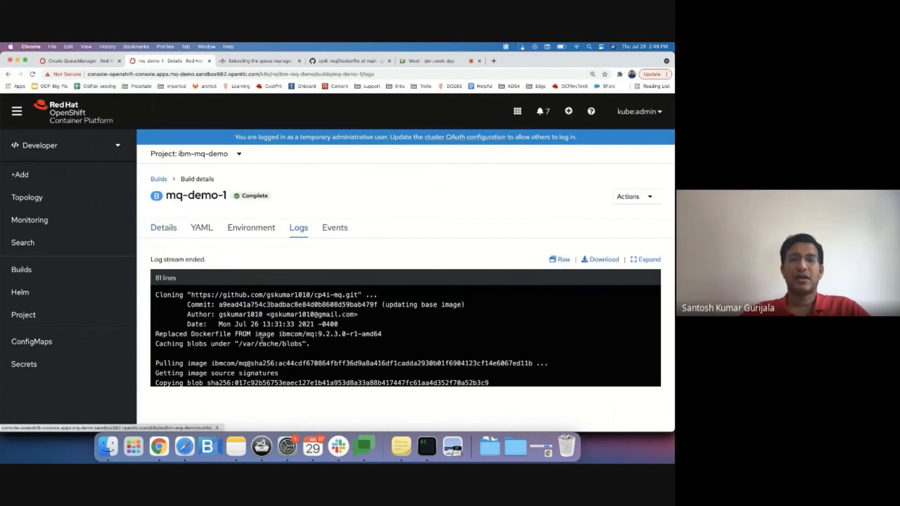
scroll("down", 3)
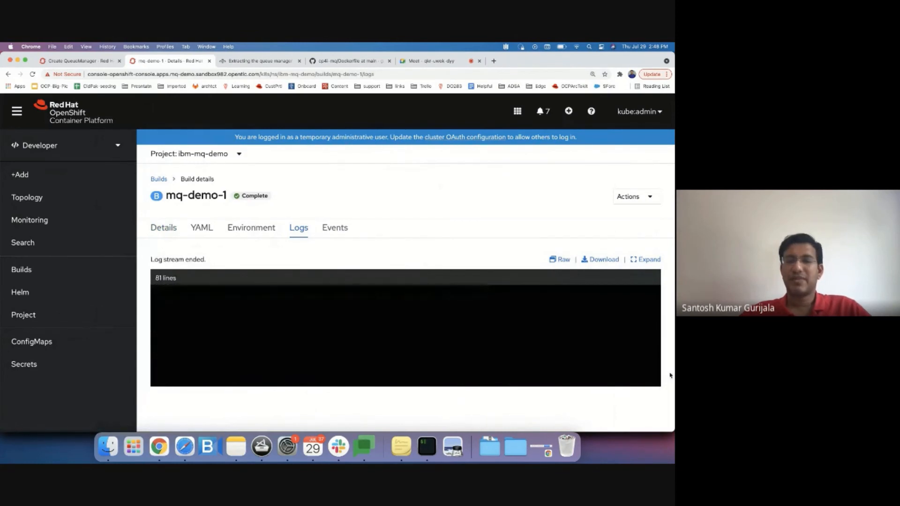
Create the queue manager with the mq-demo image and open a terminal in pod queue-manager-ibm-mq-0
left_click(78, 60)
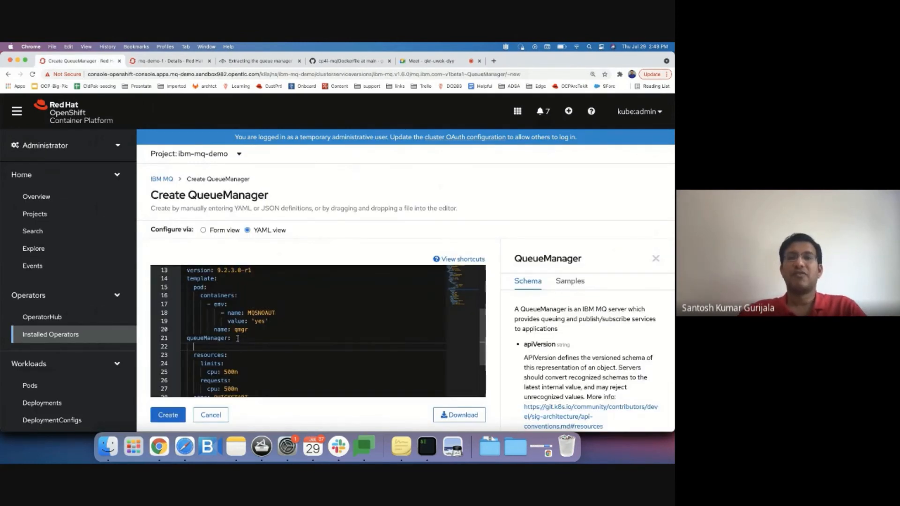
type("image")
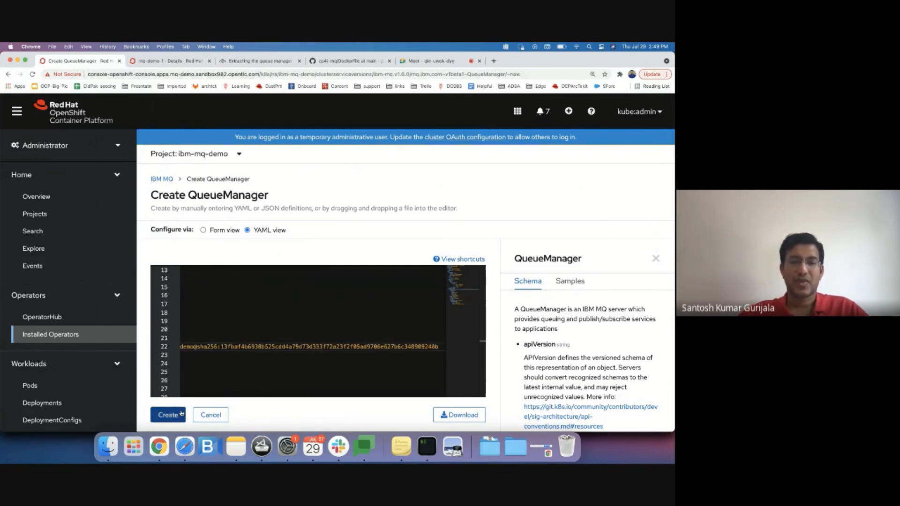
left_click(168, 414)
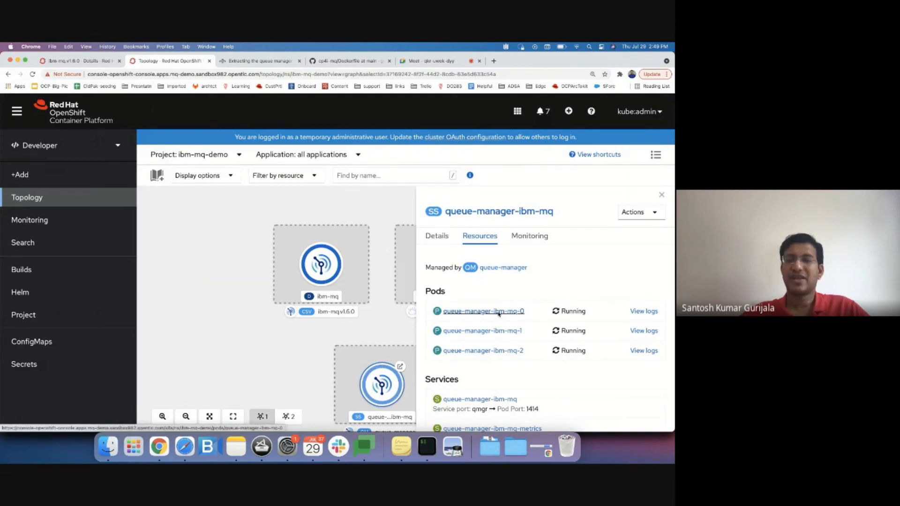
left_click(482, 311)
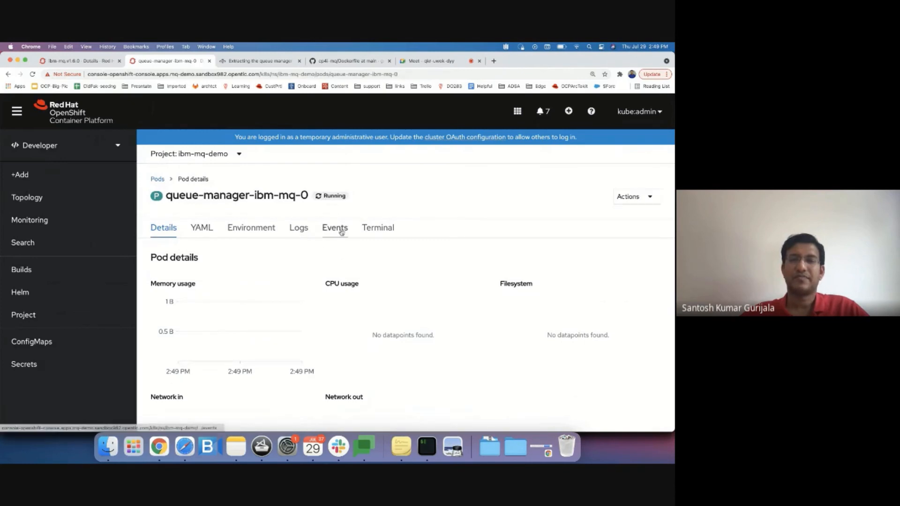
left_click(378, 228)
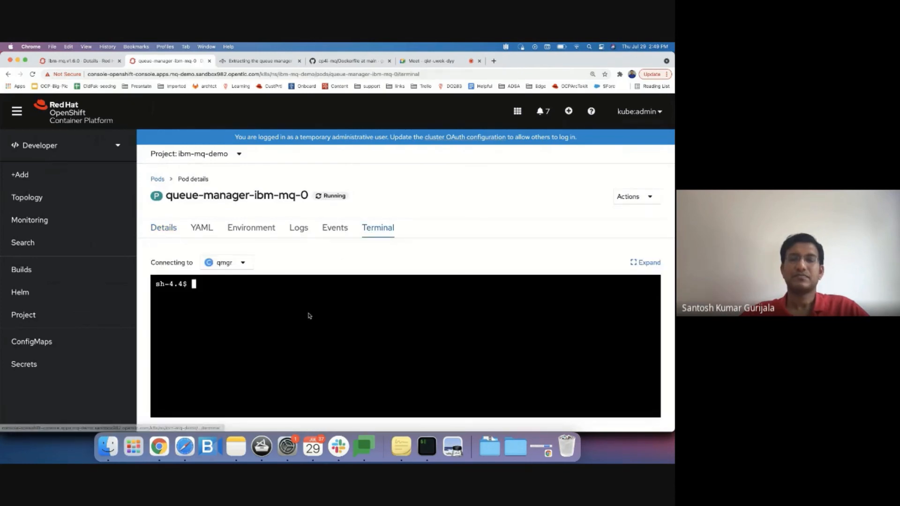
Start runmqsc for QUICKSTART in the pod terminal and list all local queues with dis qlocal(*)
type("runmqsc")
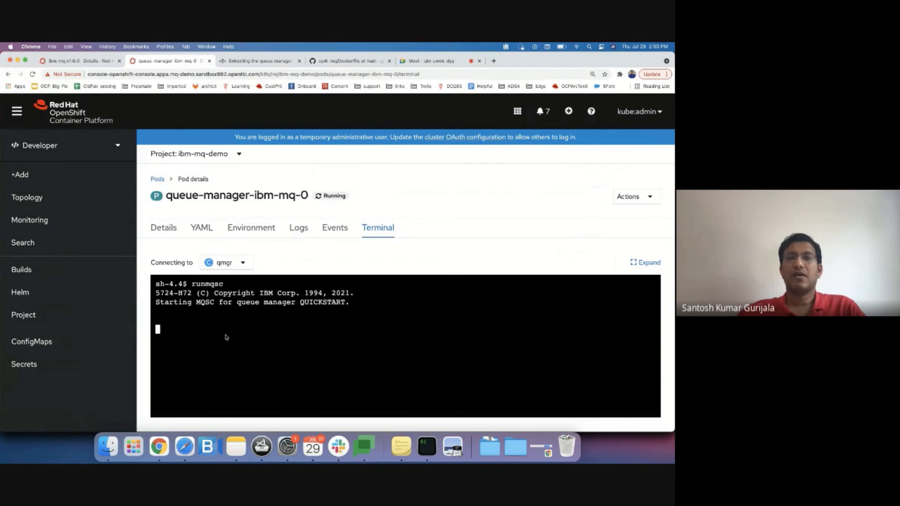
type("dis")
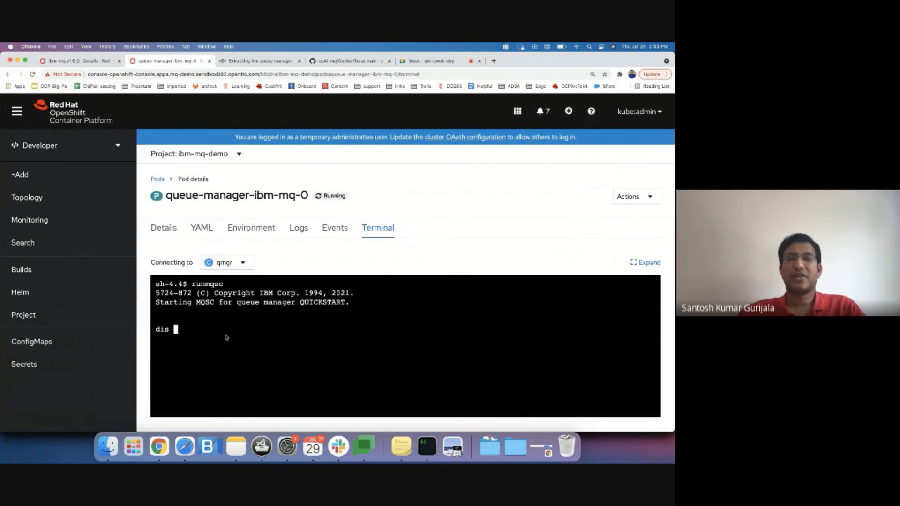
type("qlocal")
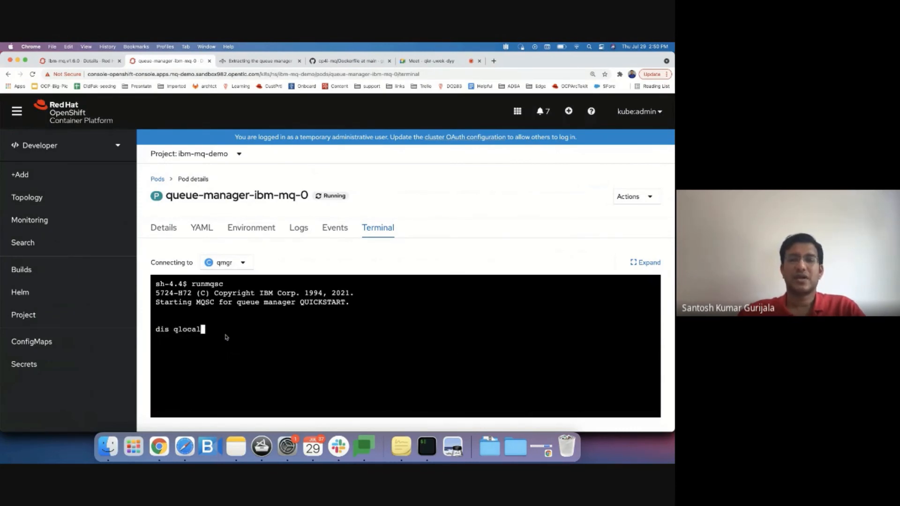
type("(*)")
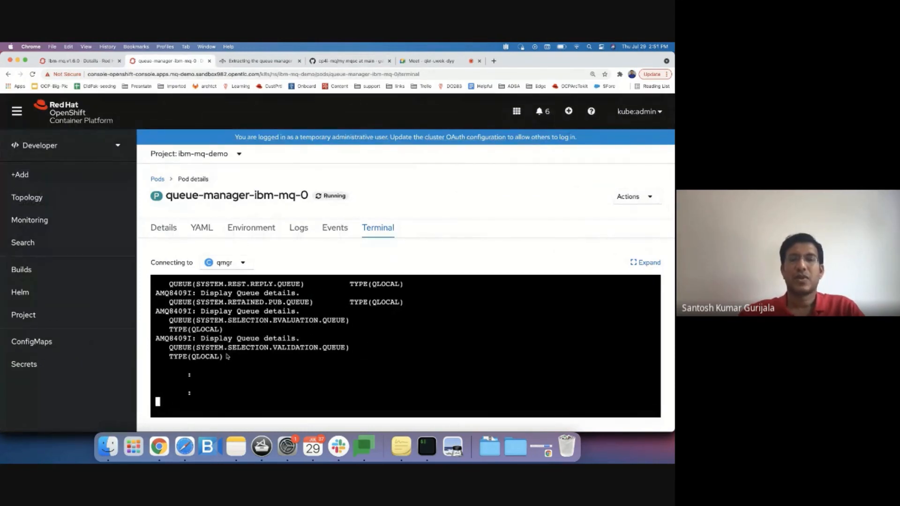
Enter dis qlocal(cp4i*) after checking the queue definitions in my.mqsc on GitHub
type("dis qlocal(cp")
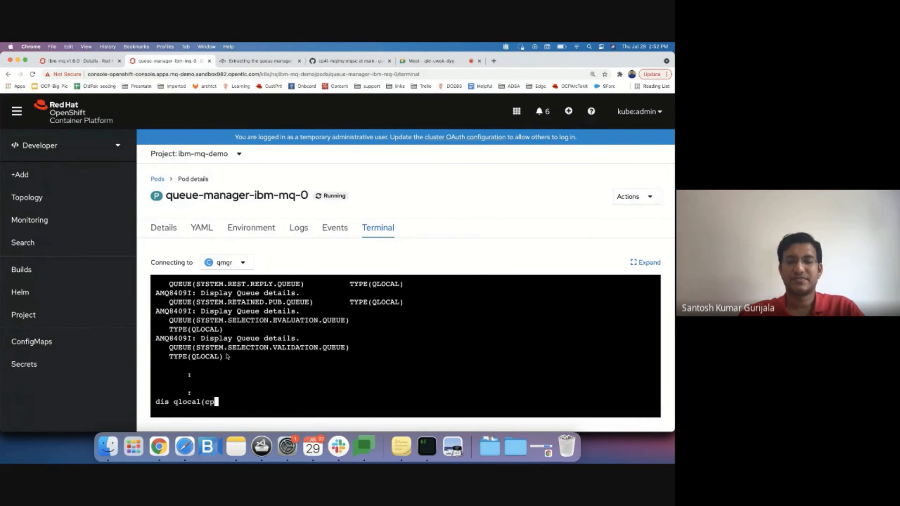
type("4i*)")
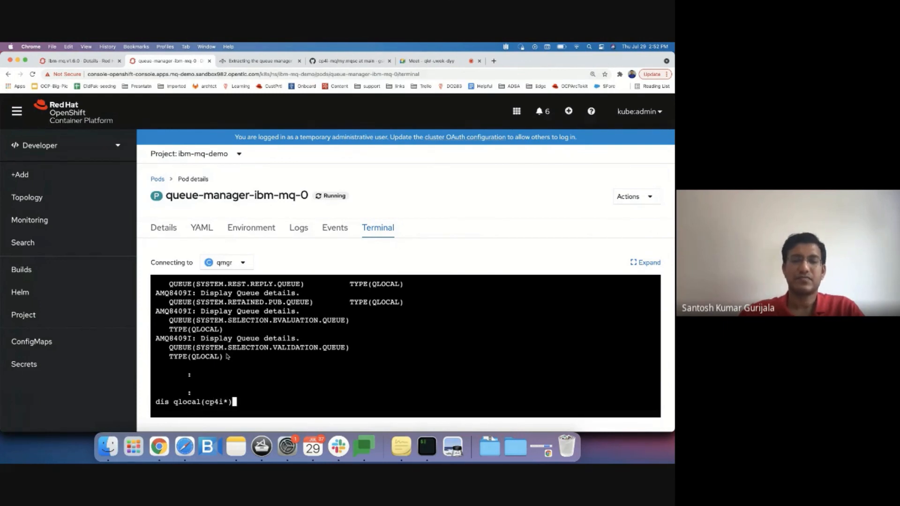
left_click(351, 61)
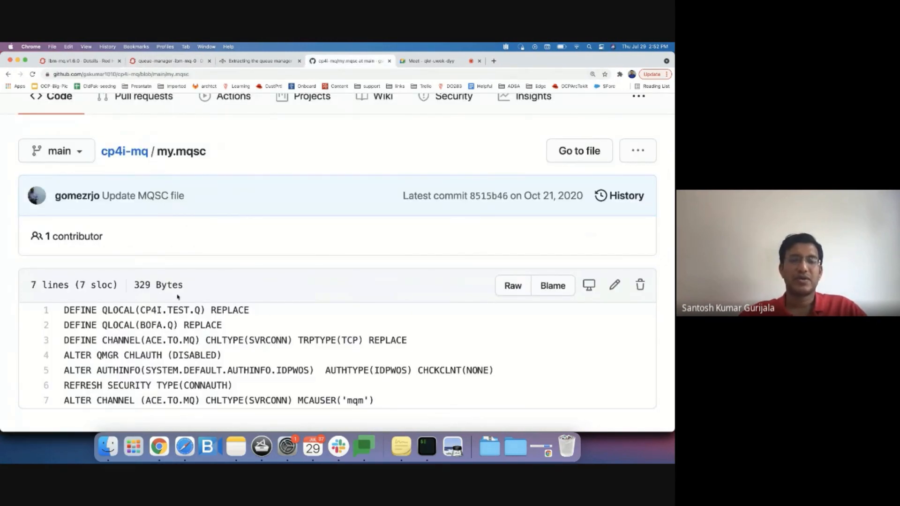
left_click(166, 61)
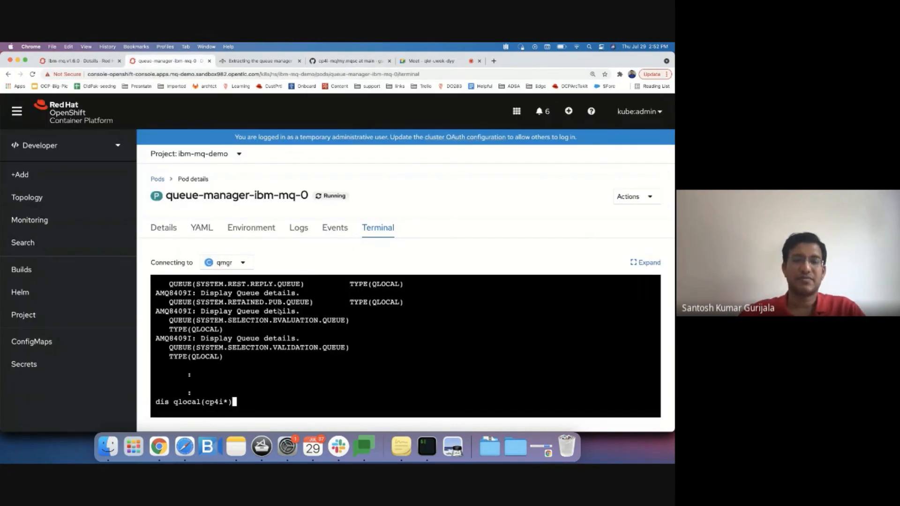